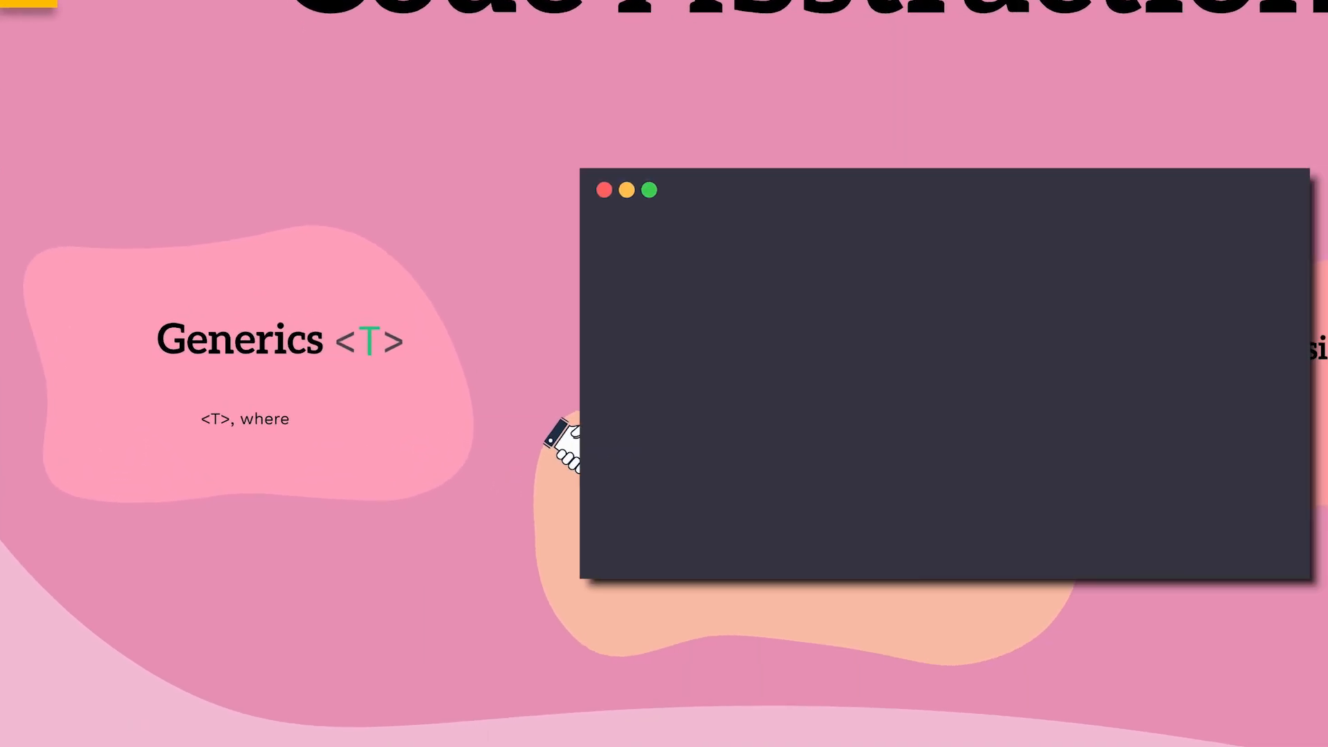
- Write the WeaponNames list, WeaponAchievedEvent and the generic RewardsService summing reward values
text(public List<string> WeaponNames = new List<string>();)
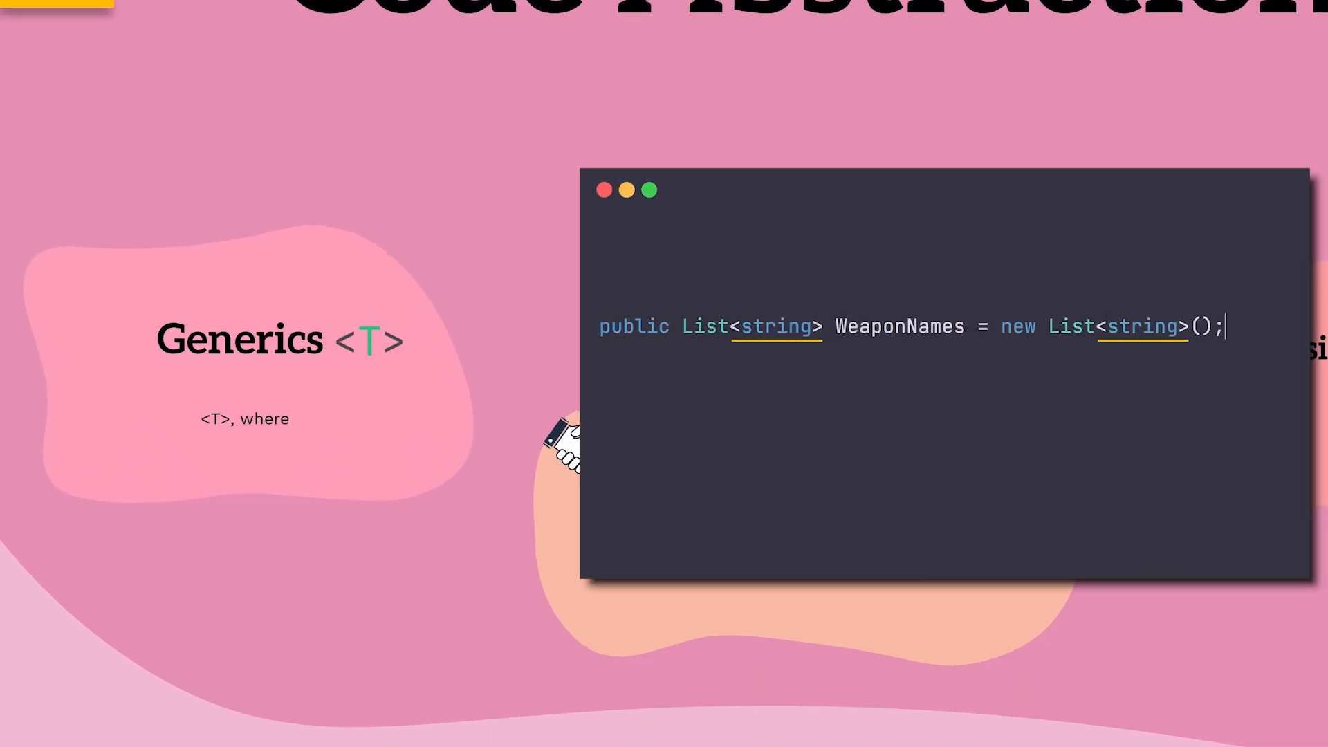
text(public event Action<string> WeaponAchievedEvent;)
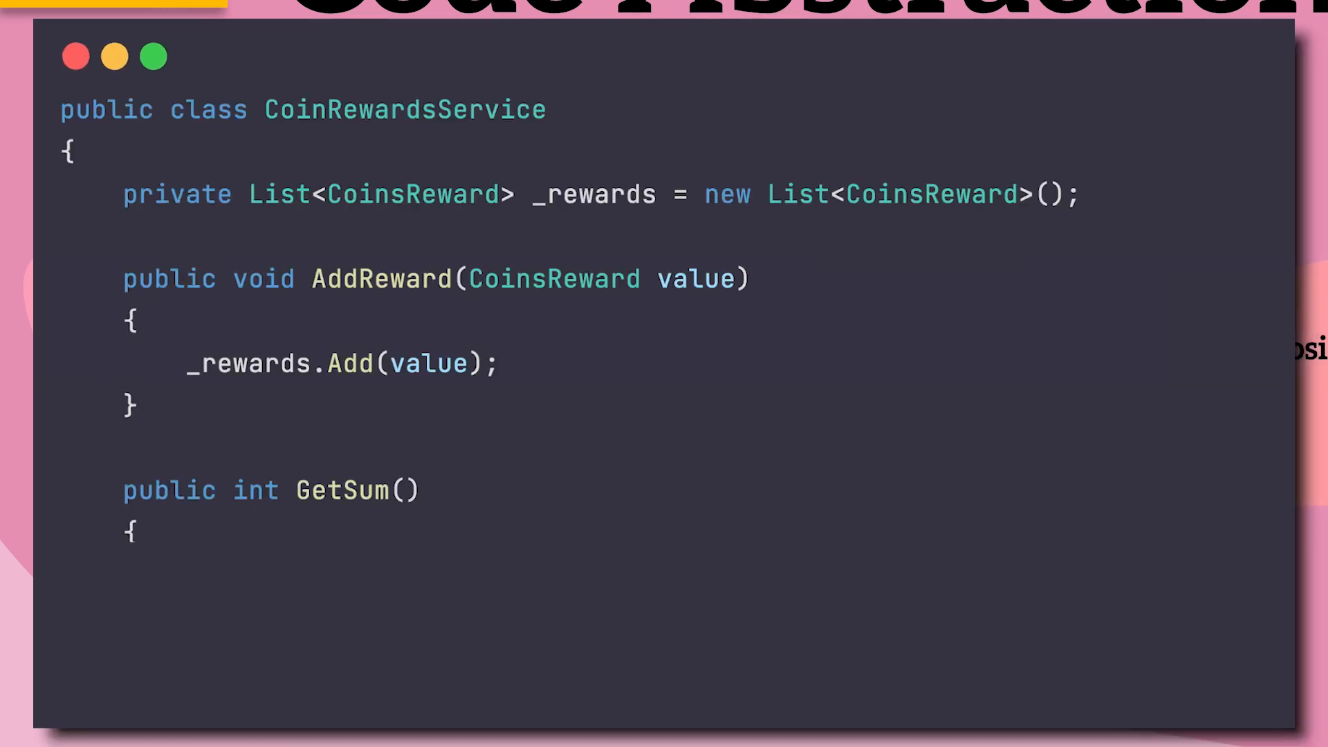
text(return _rewards.Sum(x => x.Value);)
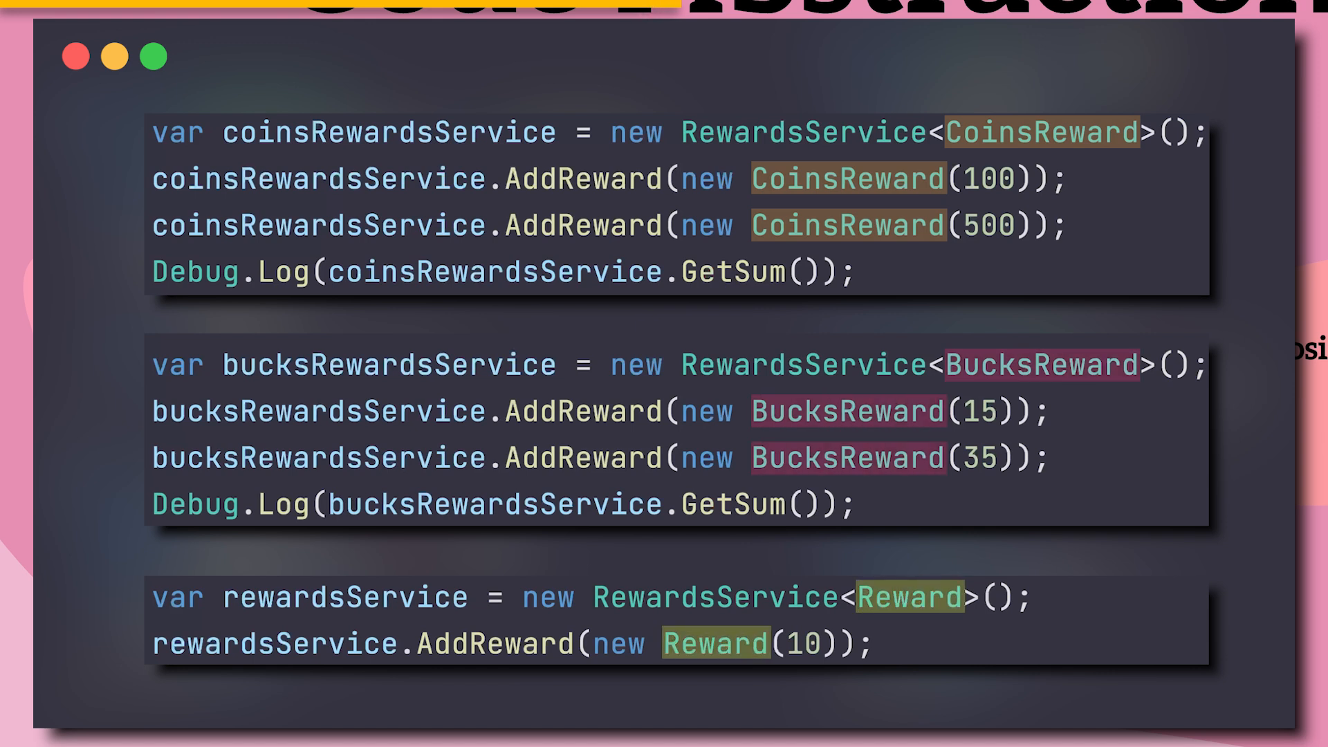
- Mark the DisplayName property in the Reward base class abstract instead of virtual
text(// Reward??)
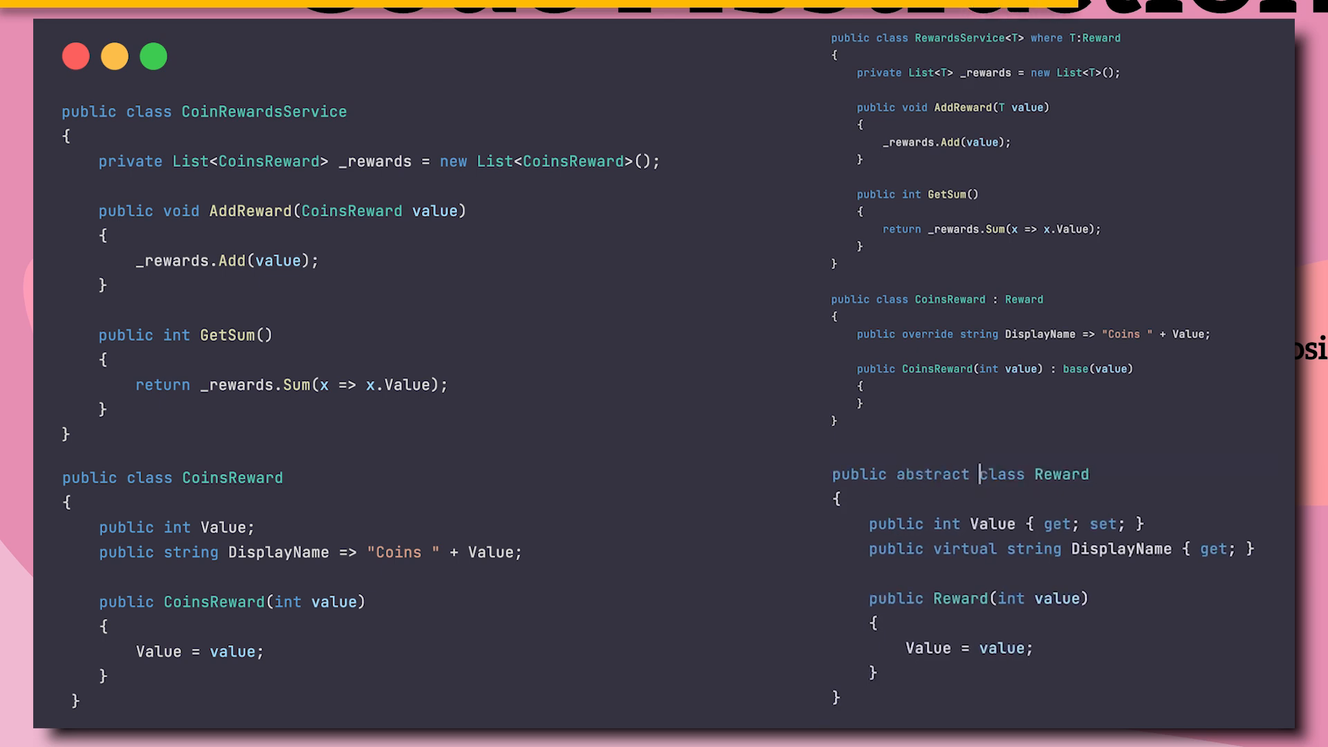
text(abs)
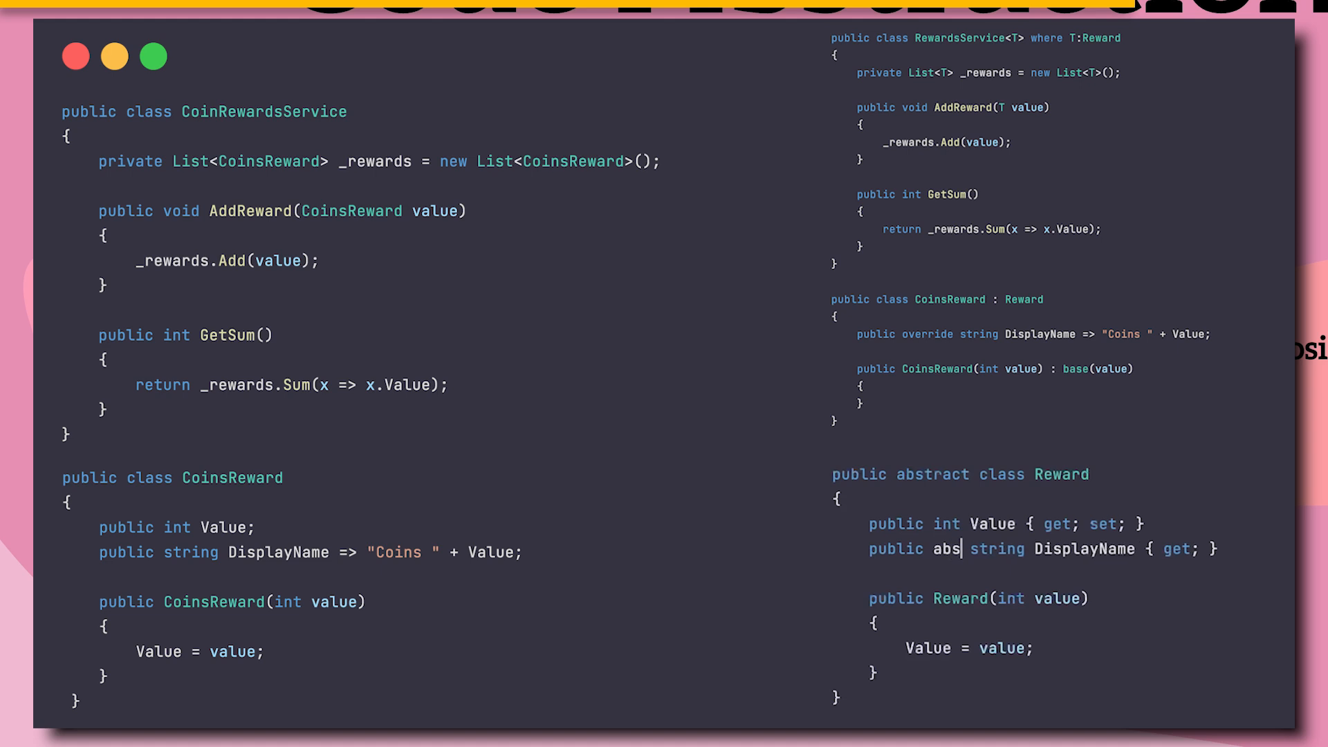
text(tract)
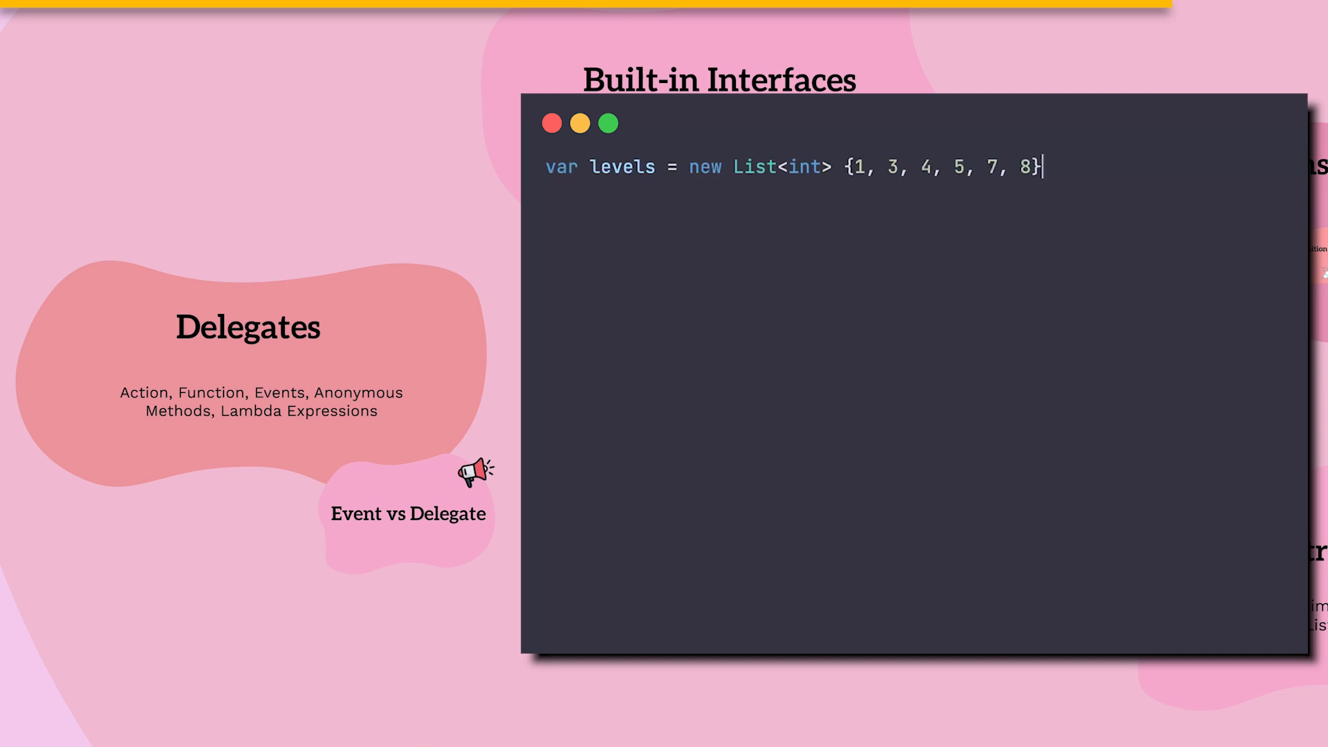
- Add the FindAll lambda, onClick AddListener and OnMissionCompleted += subscription lines
text(var levelsUnderFive = levels.FindAll(level => level < 5); // 1,3,4)
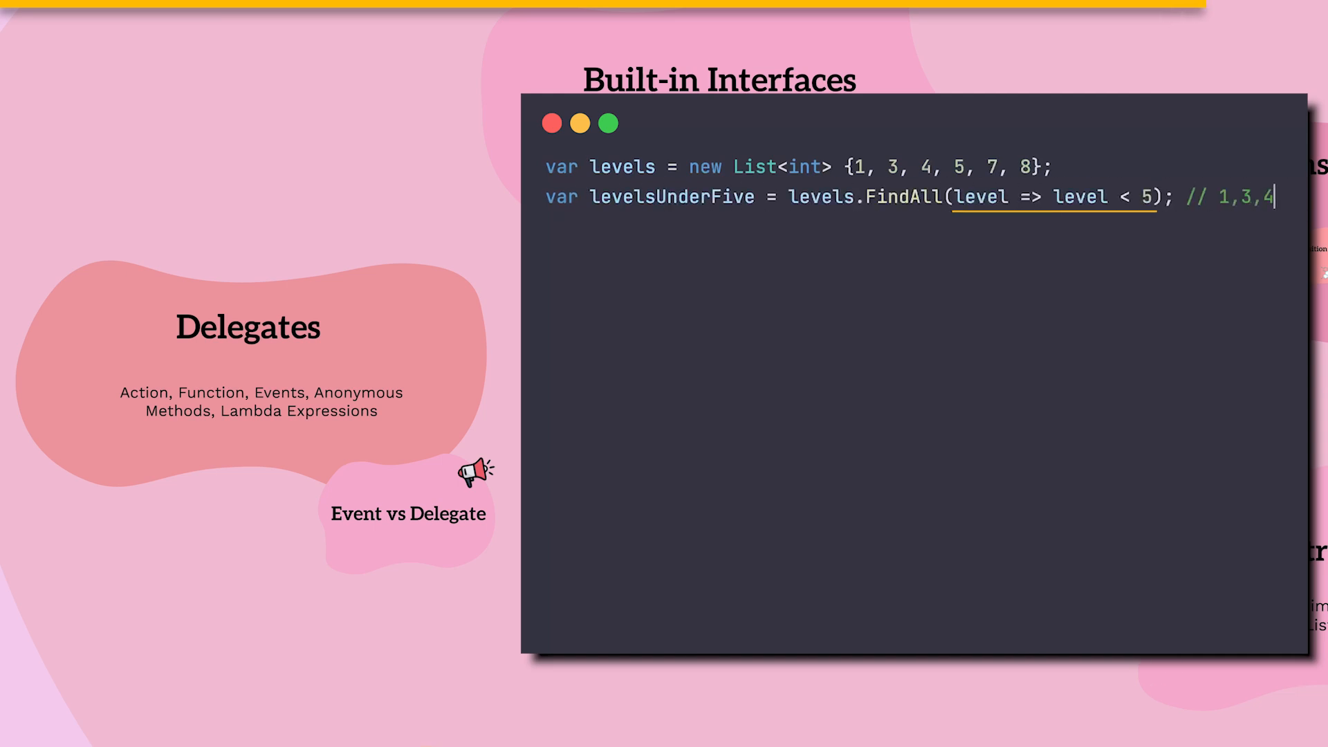
text(playButton.onClick.AddListener(OnClick);)
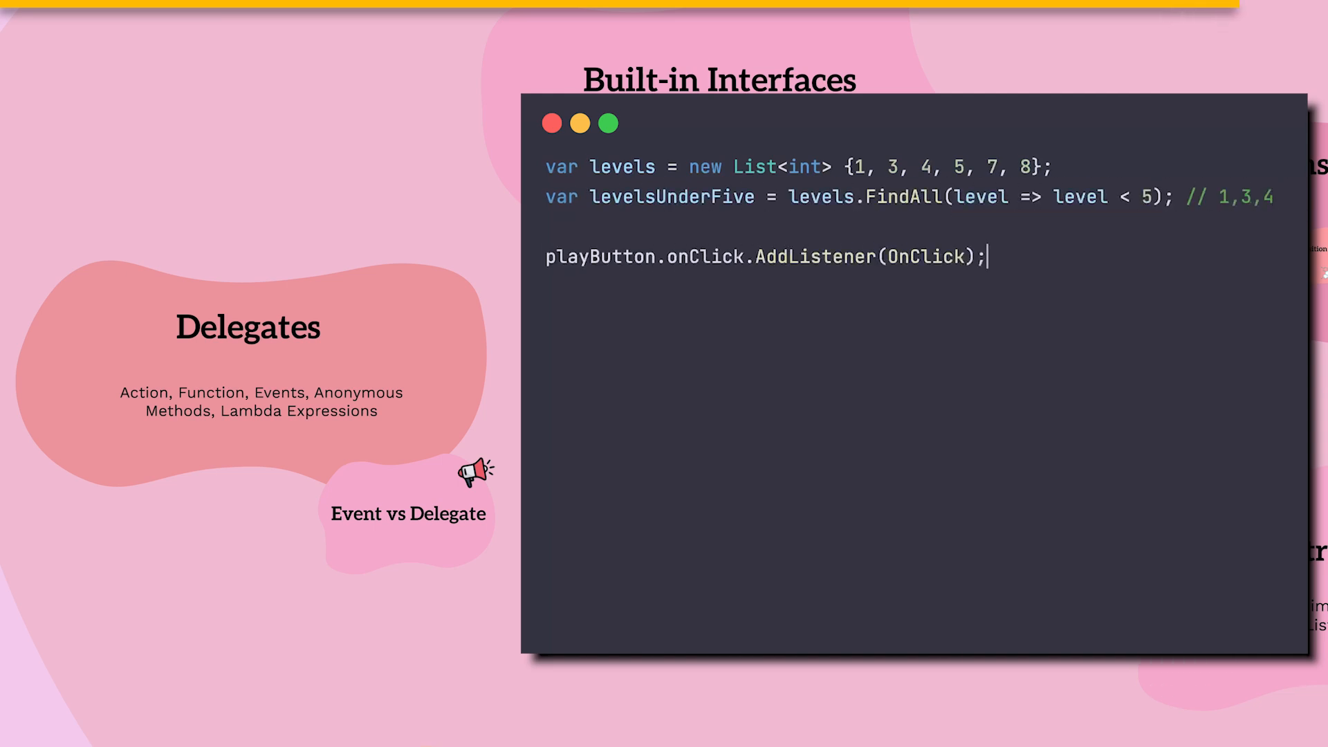
text(missionsService.OnMissionCompleted += OnMissionCompleted;)
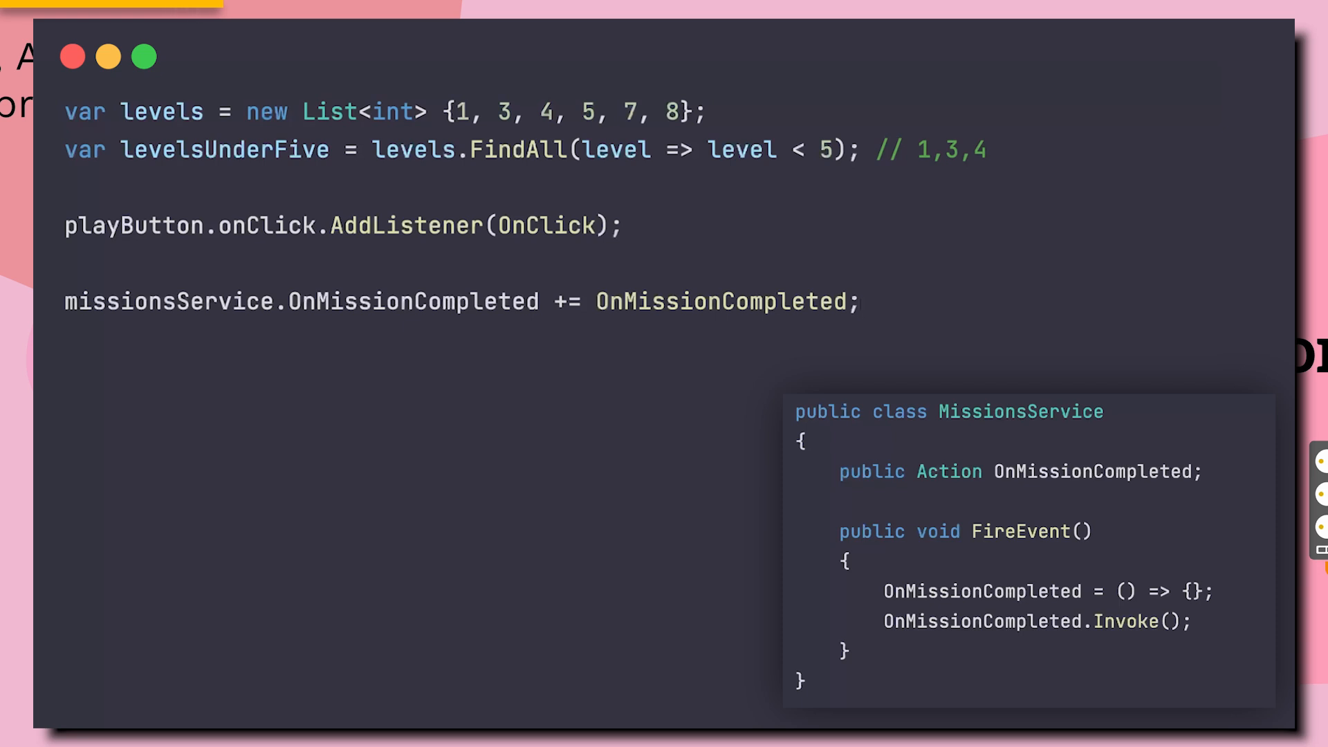
- Make OnMissionCompleted an event and show the direct = assignment and Invoke call
text(event)
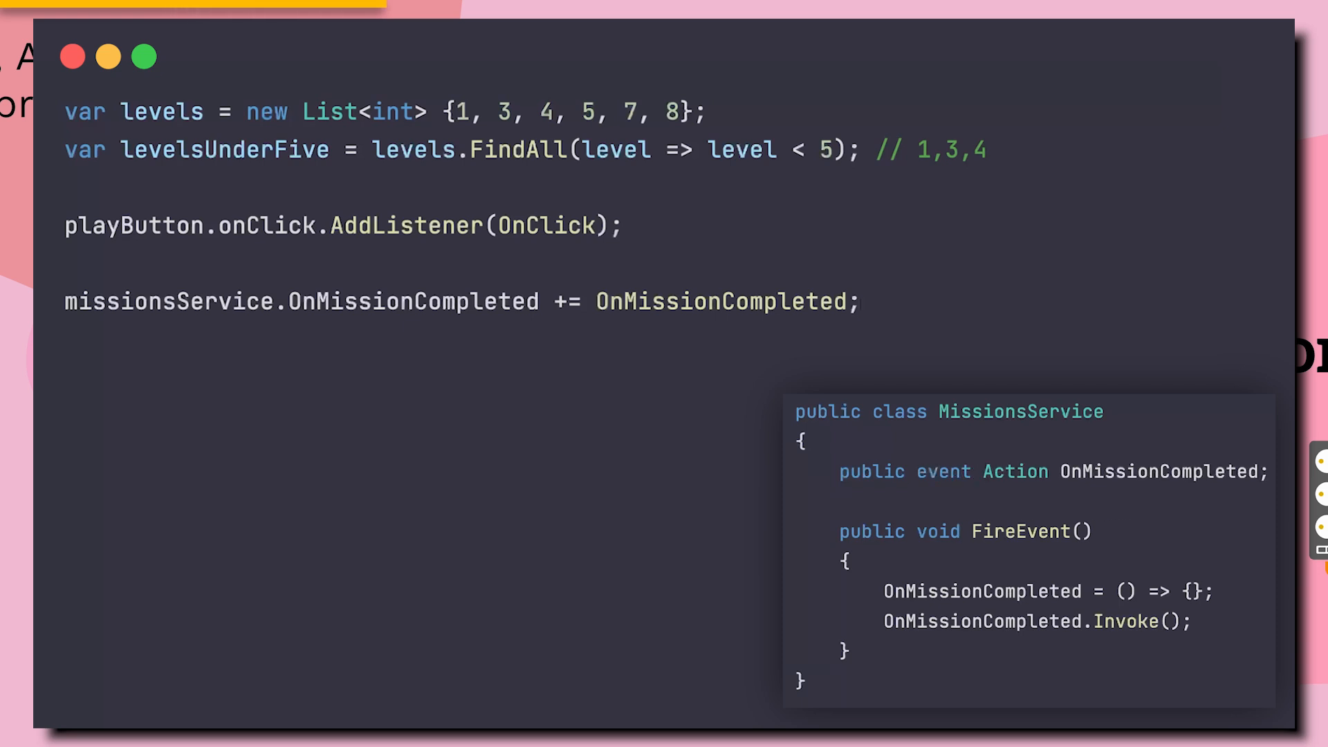
text(missionsService.OnMissionCompleted = OnMissionCompleted;)
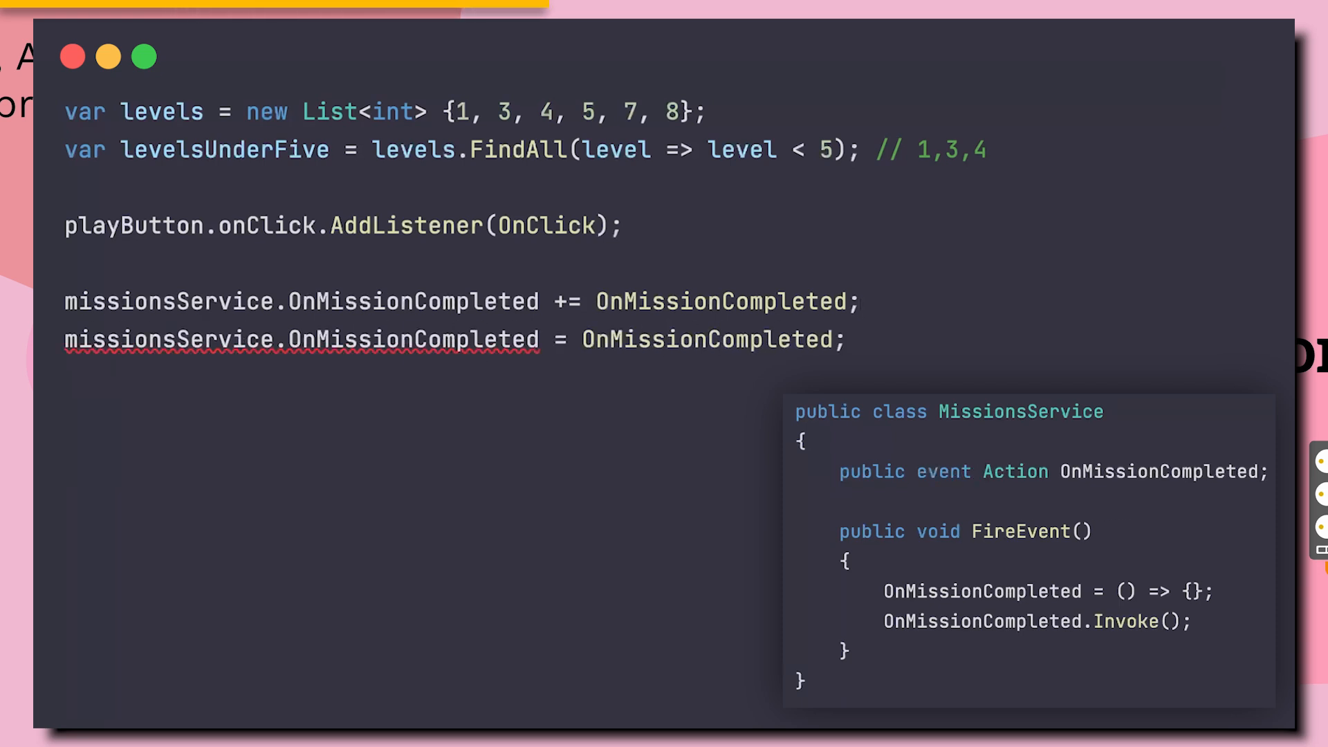
text(missionsService.OnMissi)
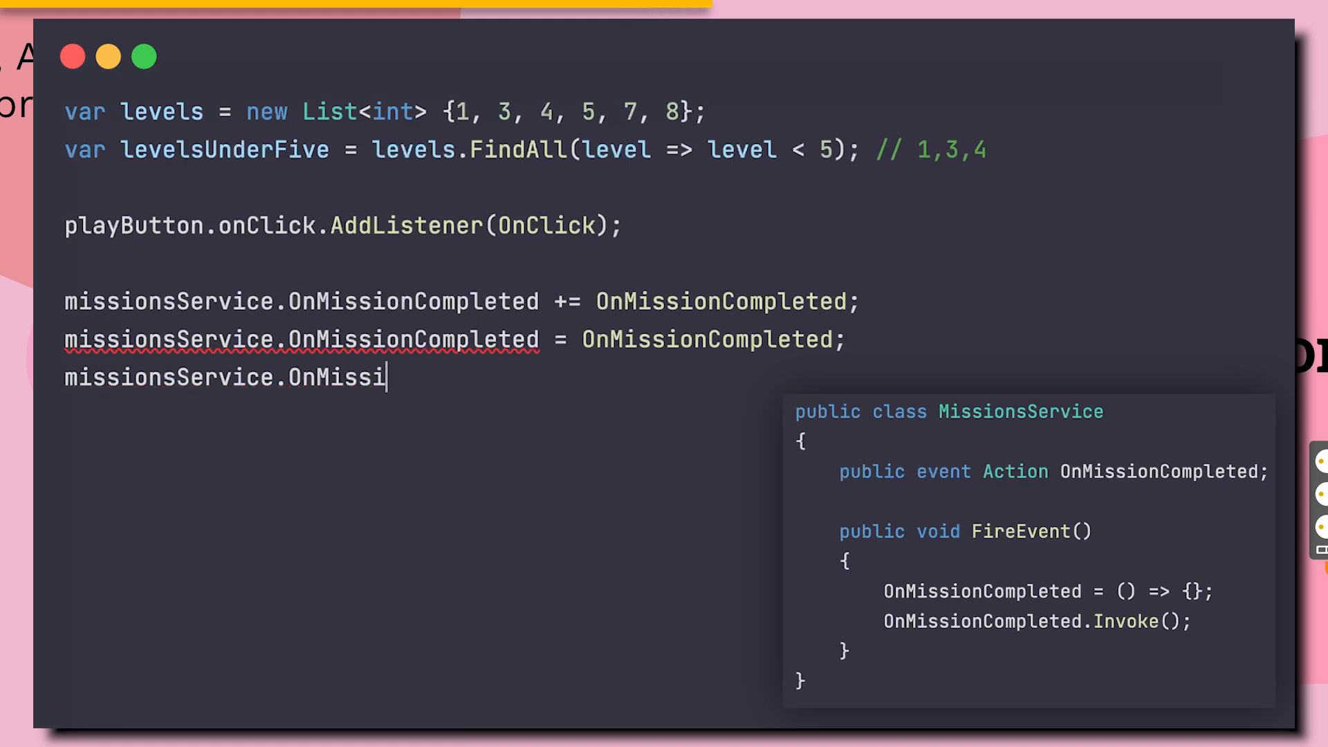
text(onCompleted.Invoke();)
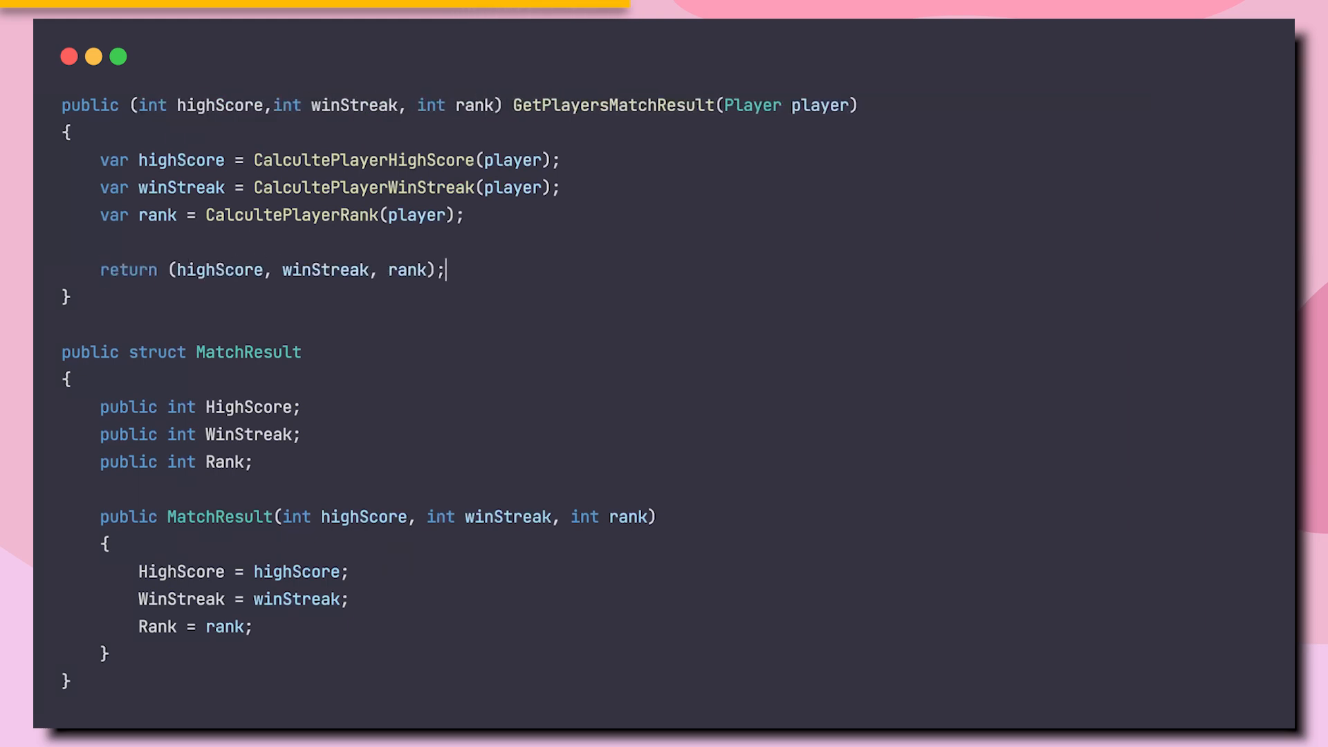
- Prefix GetPlayersMatchResult's tuple return type with async Task< to make it asynchronous
drag(61, 352, 70, 680)
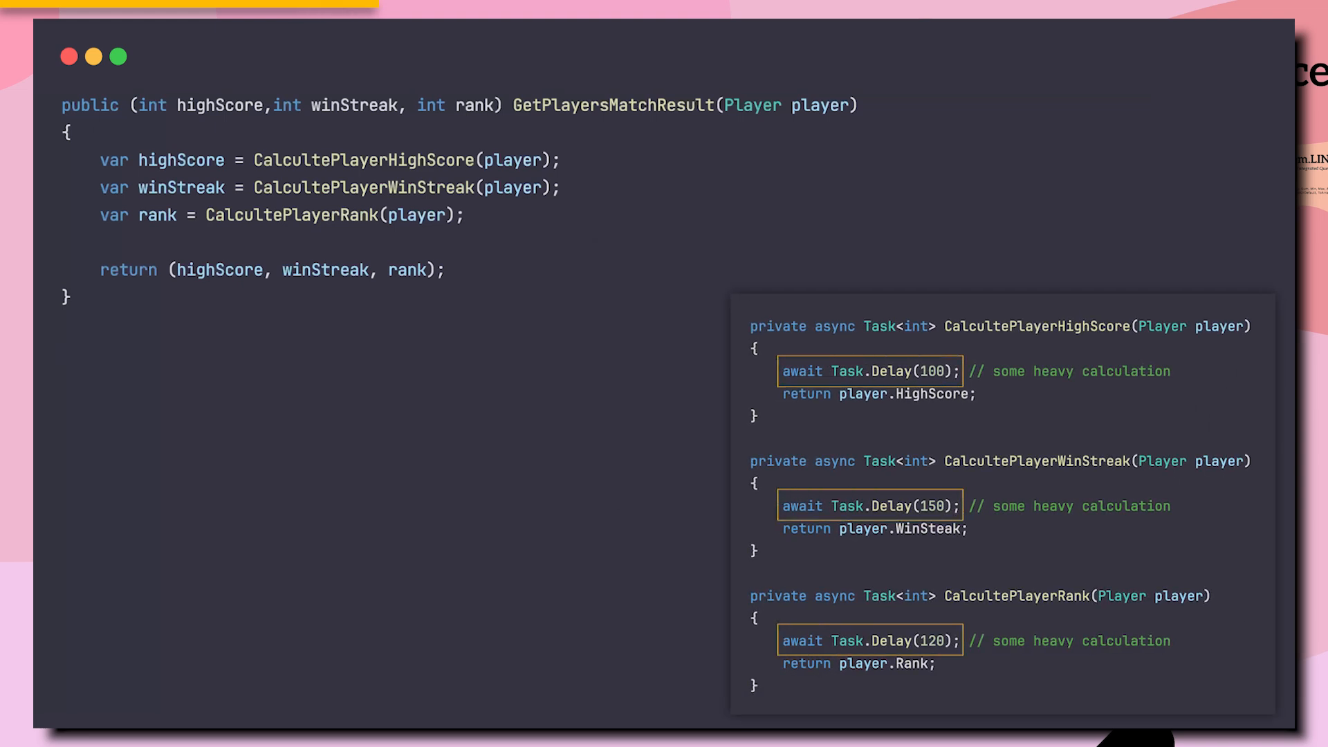
text(async Task<)
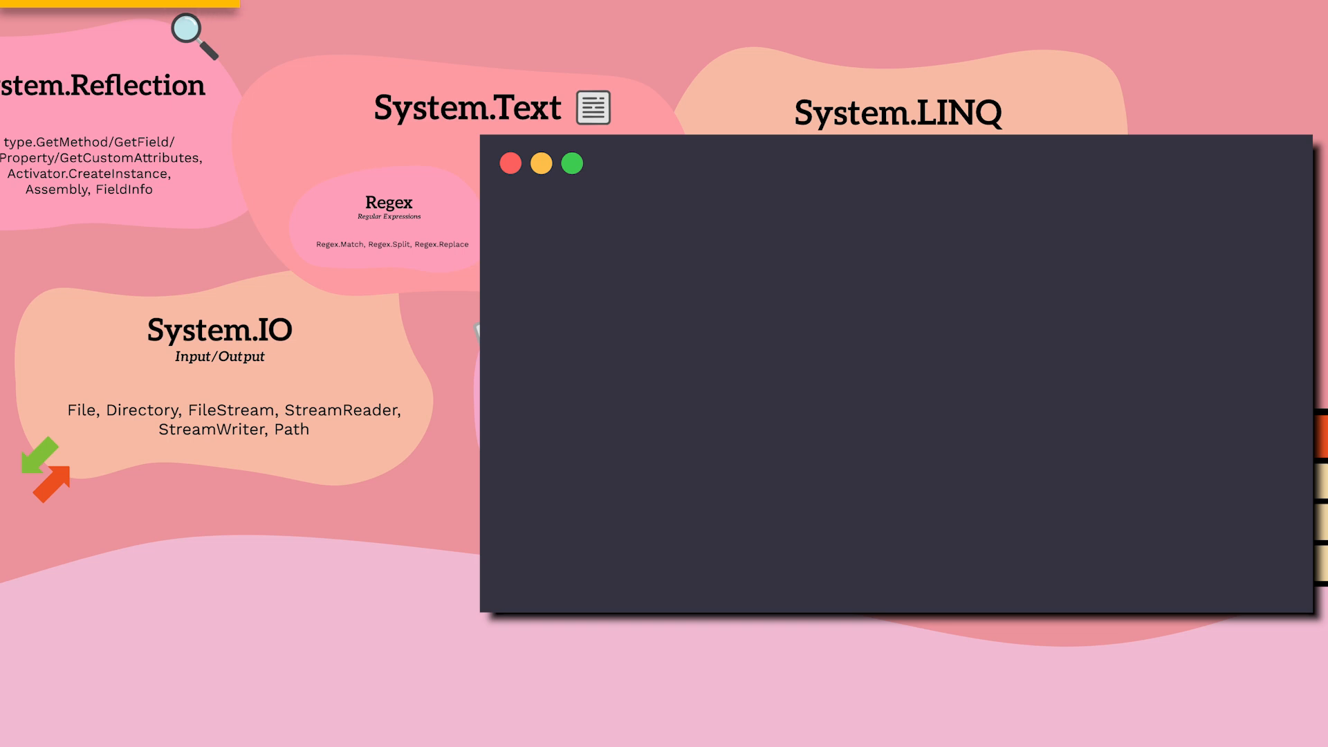
- Declare directoryPath @"C:\Assets" and combine it with SwordConfig.txt via Path.Combine
text(var directoryPath = @"C:\Assets";)
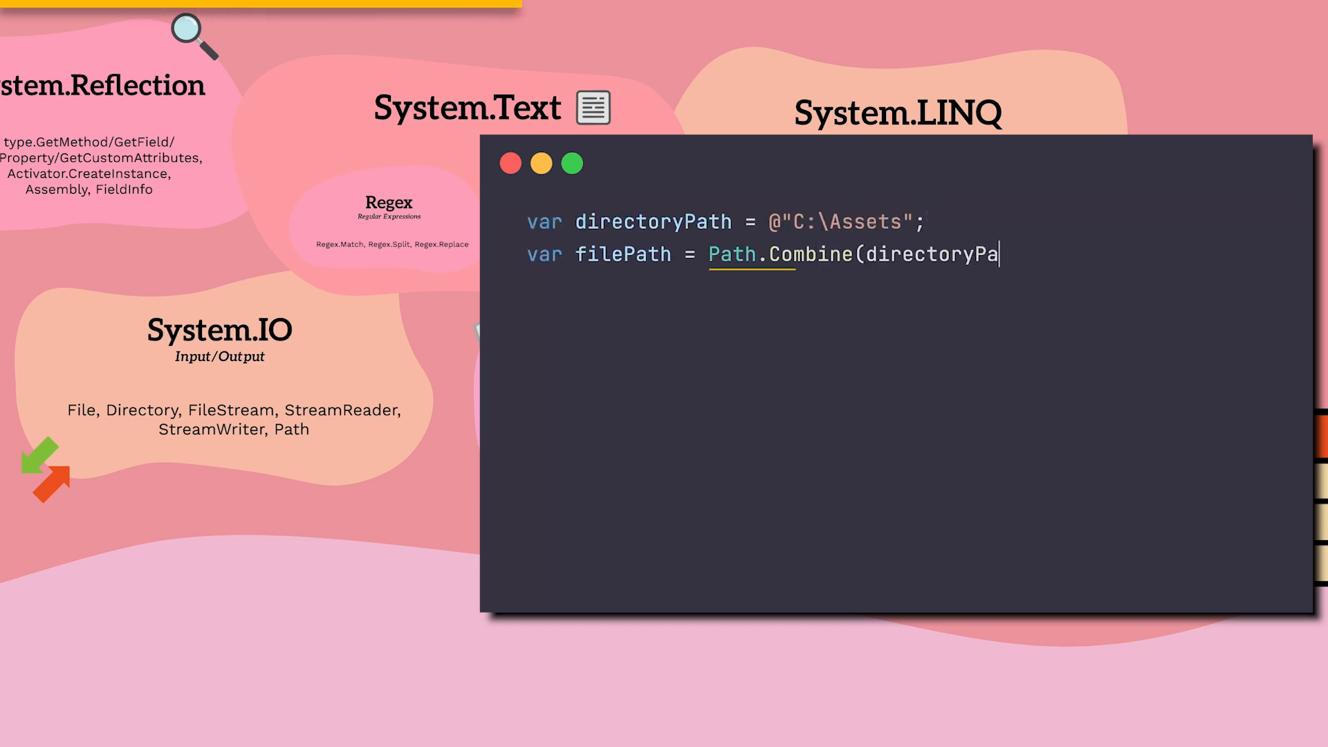
text(th, "SwordConfig.txt");)
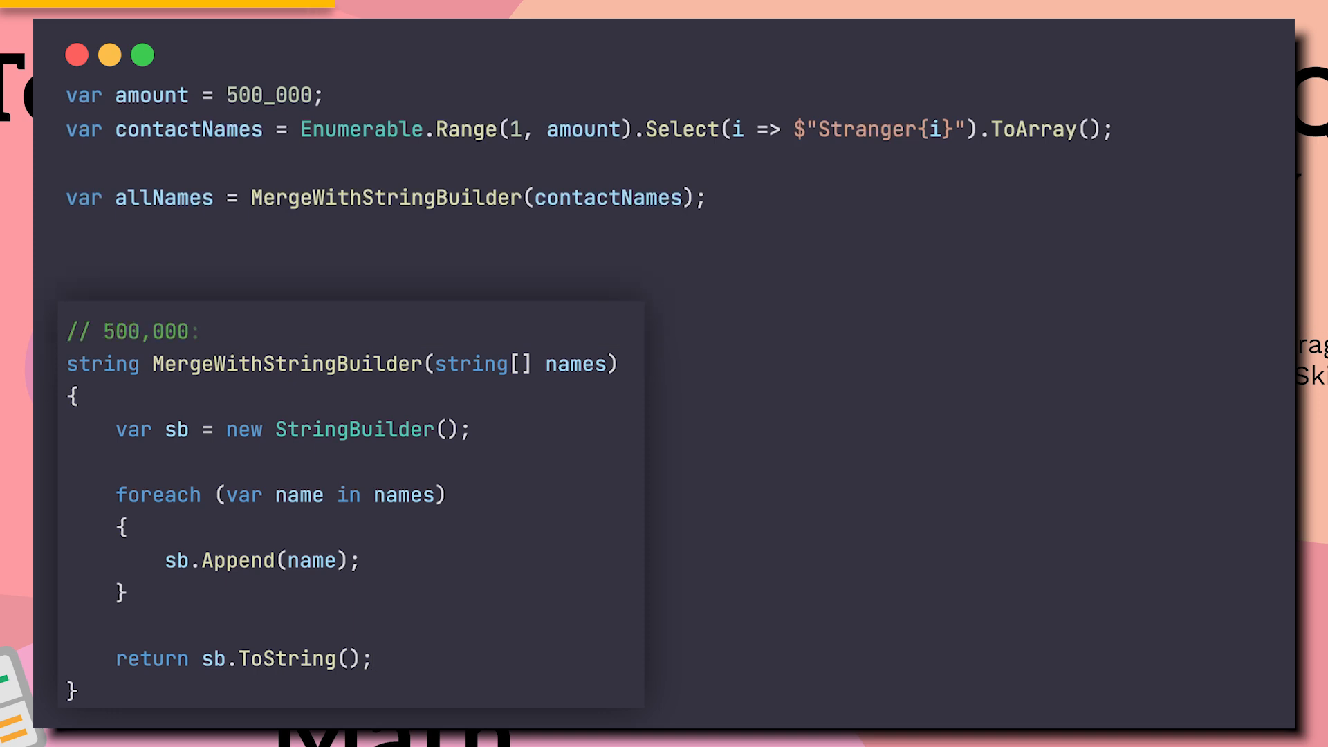
- Add var allNames2 = MergeWithString(contactNames) below the StringBuilder version
text(var all)
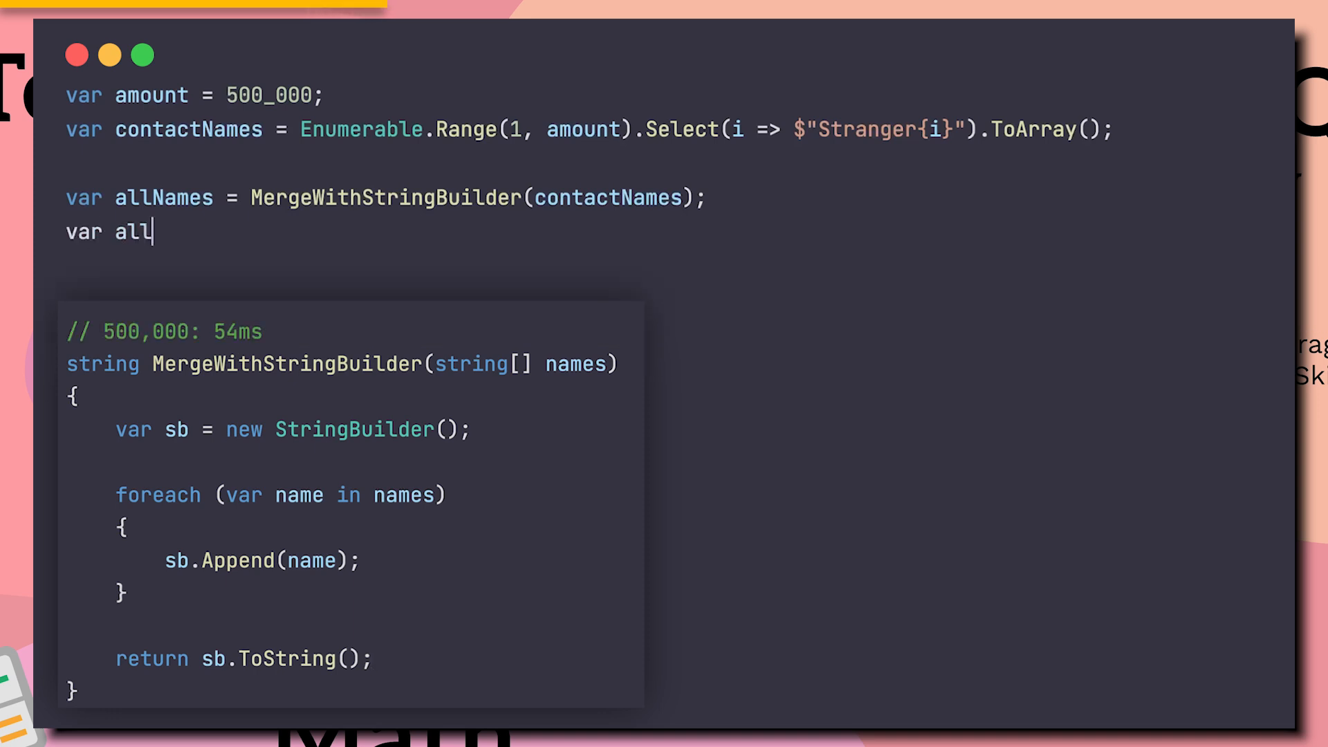
text(Names2 = MergeWithString(contactNames);)
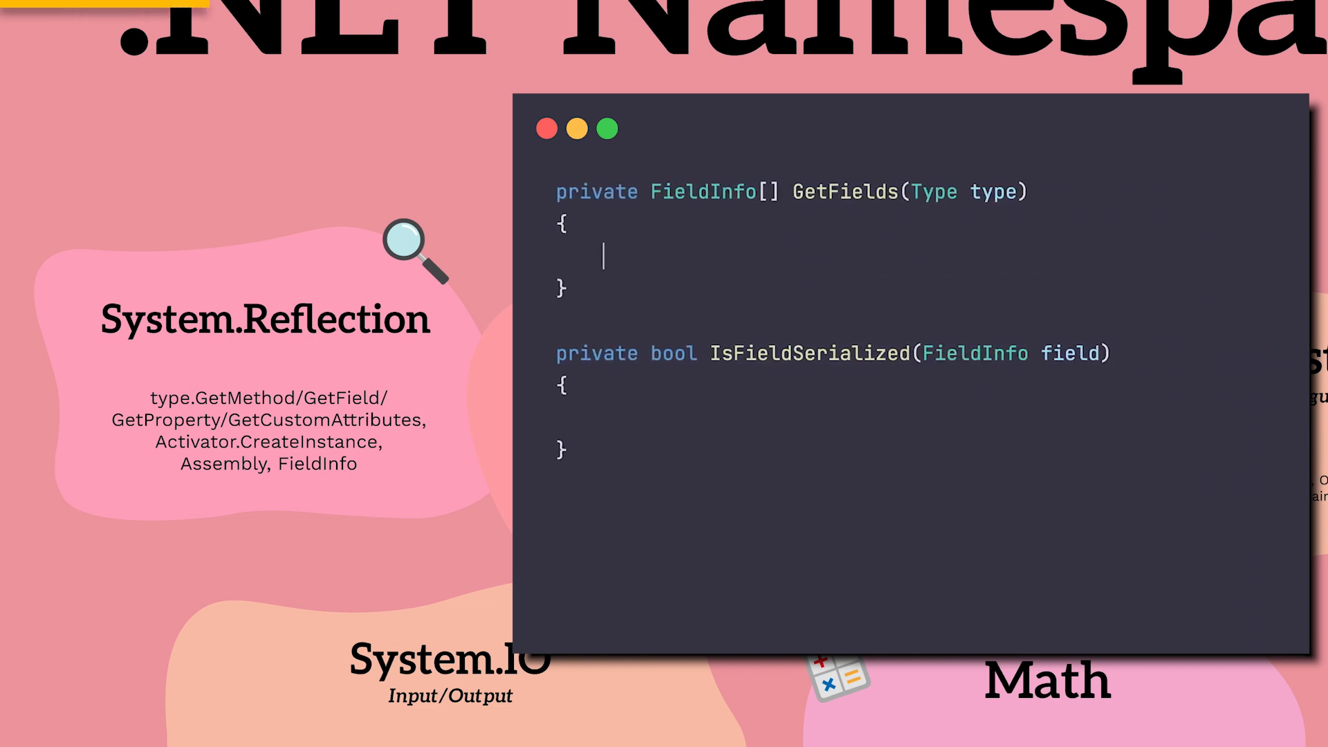
- Return GetFields with Public, NonPublic, Instance flags and skip non-serialized fields with continue
text(return type.GetFields(BindingFlags.Public | BindingFlags.NonPubl)
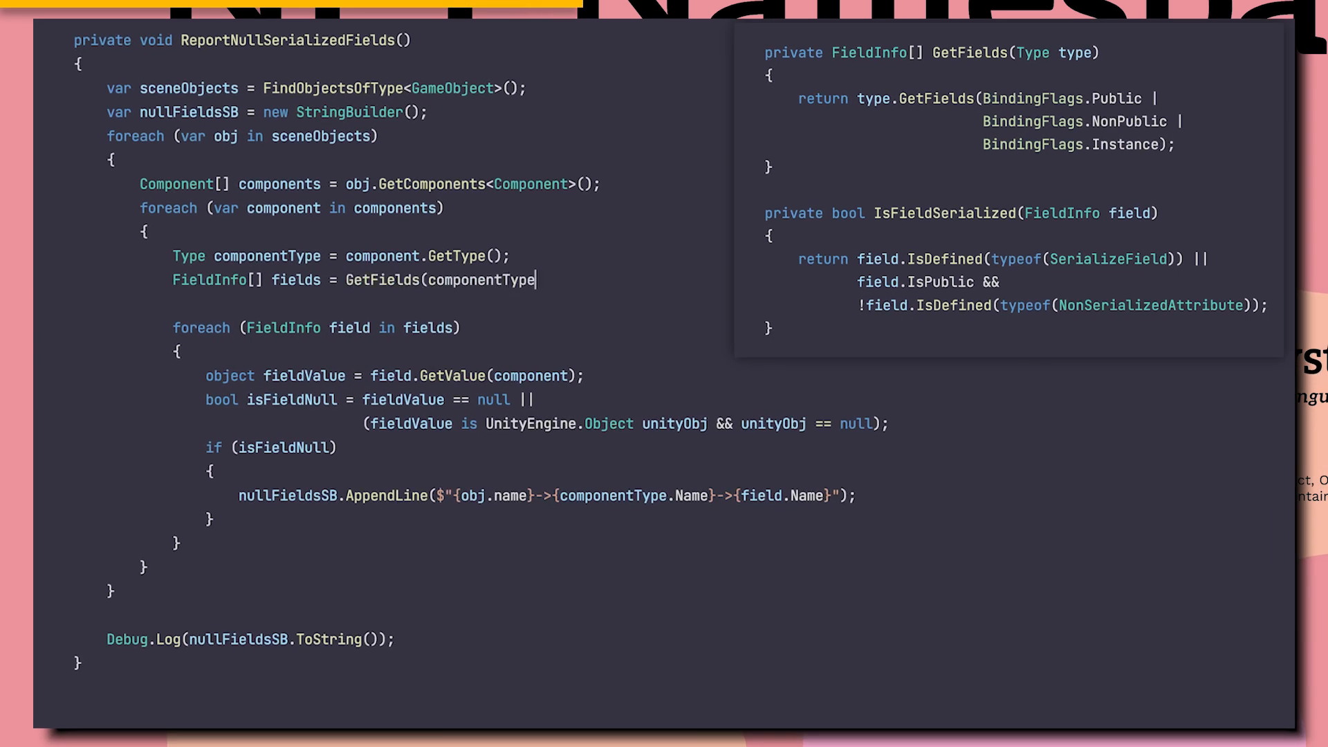
text(if (!IsFieldSerialized(field)) continue;)
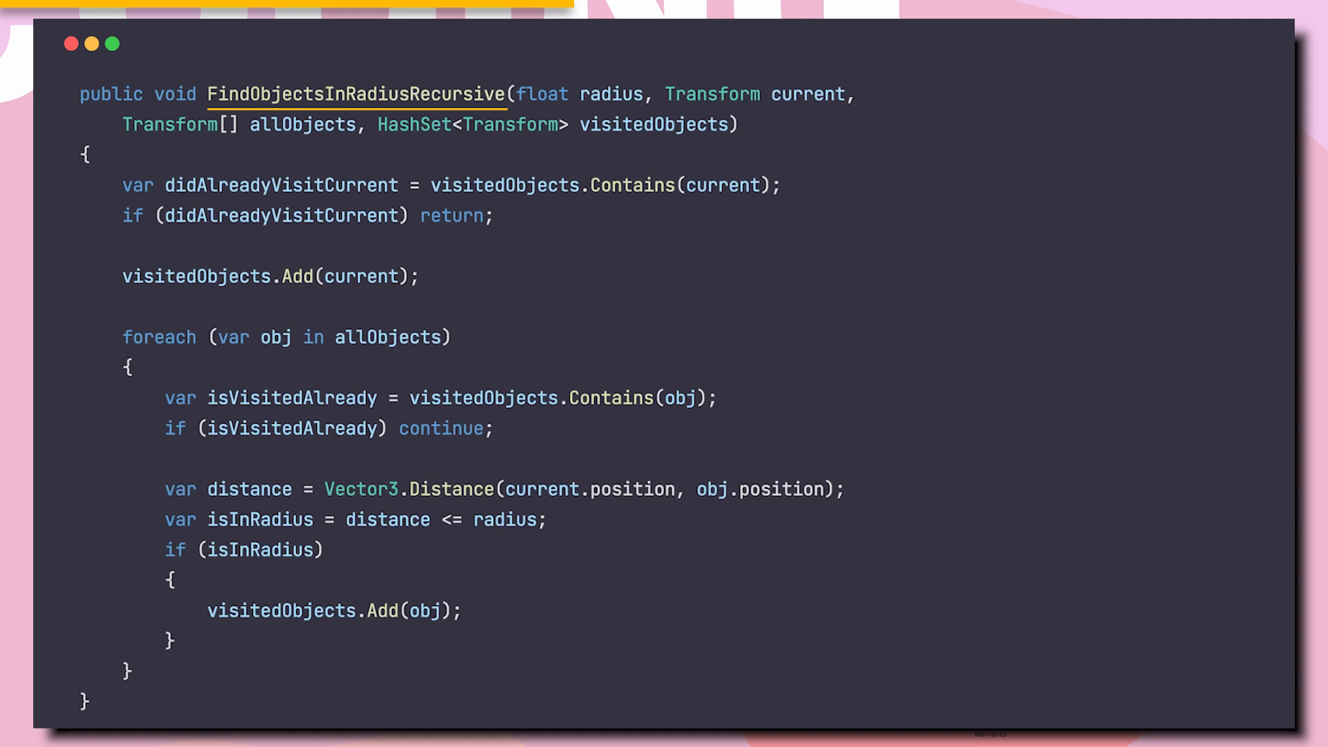
- Call FindObjectsInRadiusRecursive(radius, obj, allObjects, visitedObjects) inside the if block
text(FindObjectsInRadiusRecu)
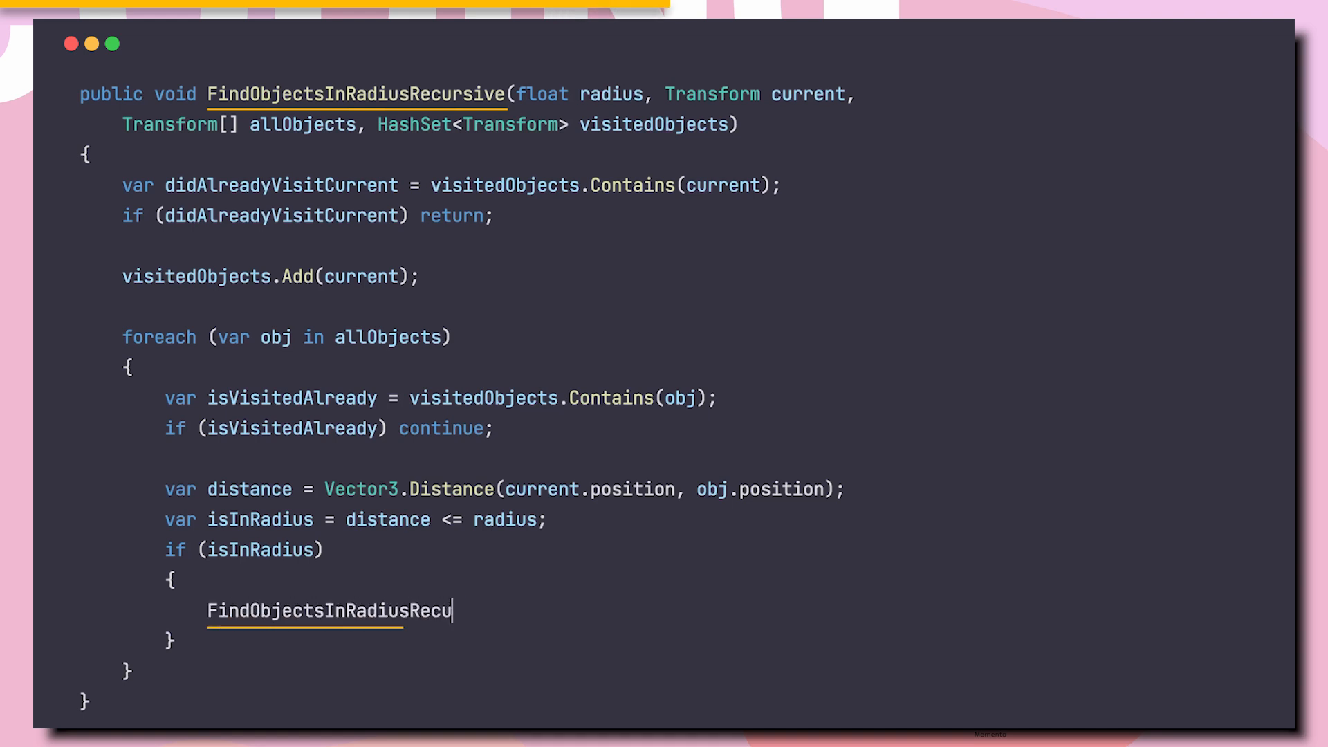
text(rsive(radius, obj, allObjects, visitedObjects);)
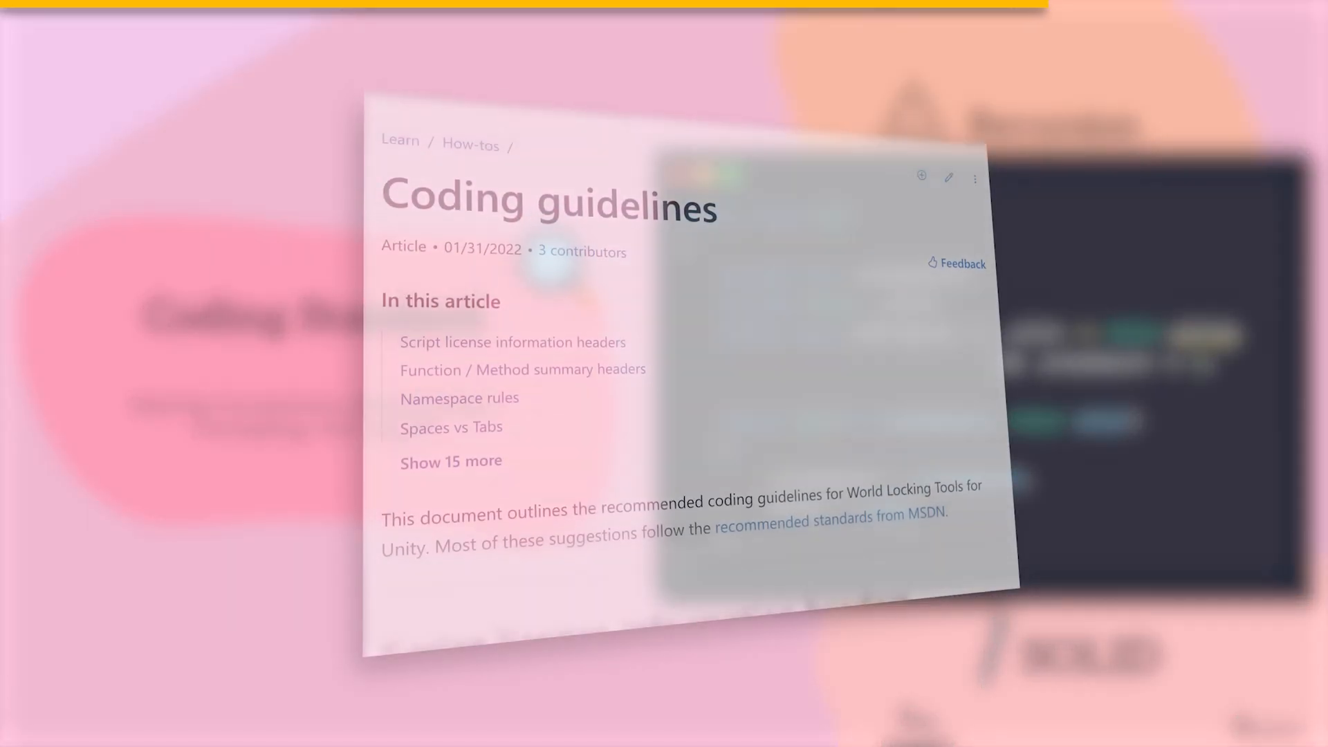
- Scroll through the Microsoft Learn Coding guidelines article
scroll(down, 3)
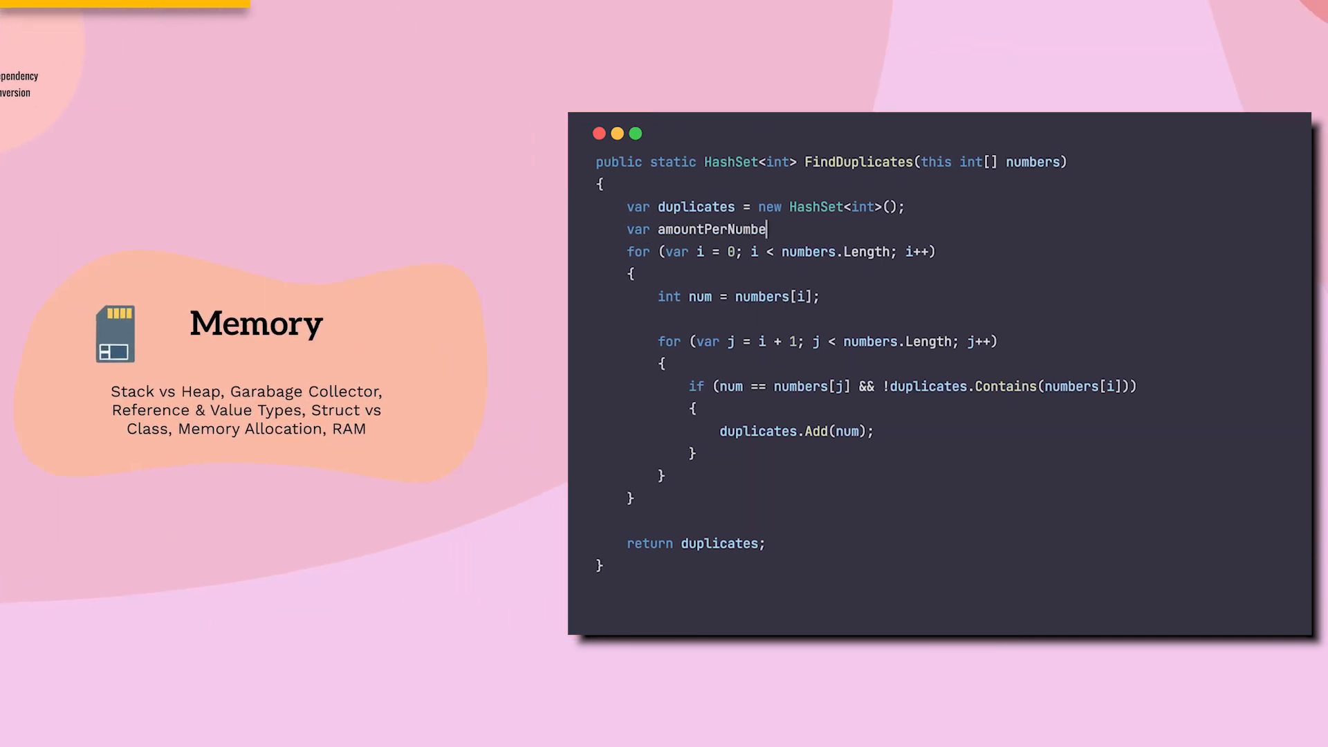
- Complete the amountPerNumberDict Dictionary<int, int> declaration and add a // Memory comment
text(rDict = new Dictionary<int, int>(); //)
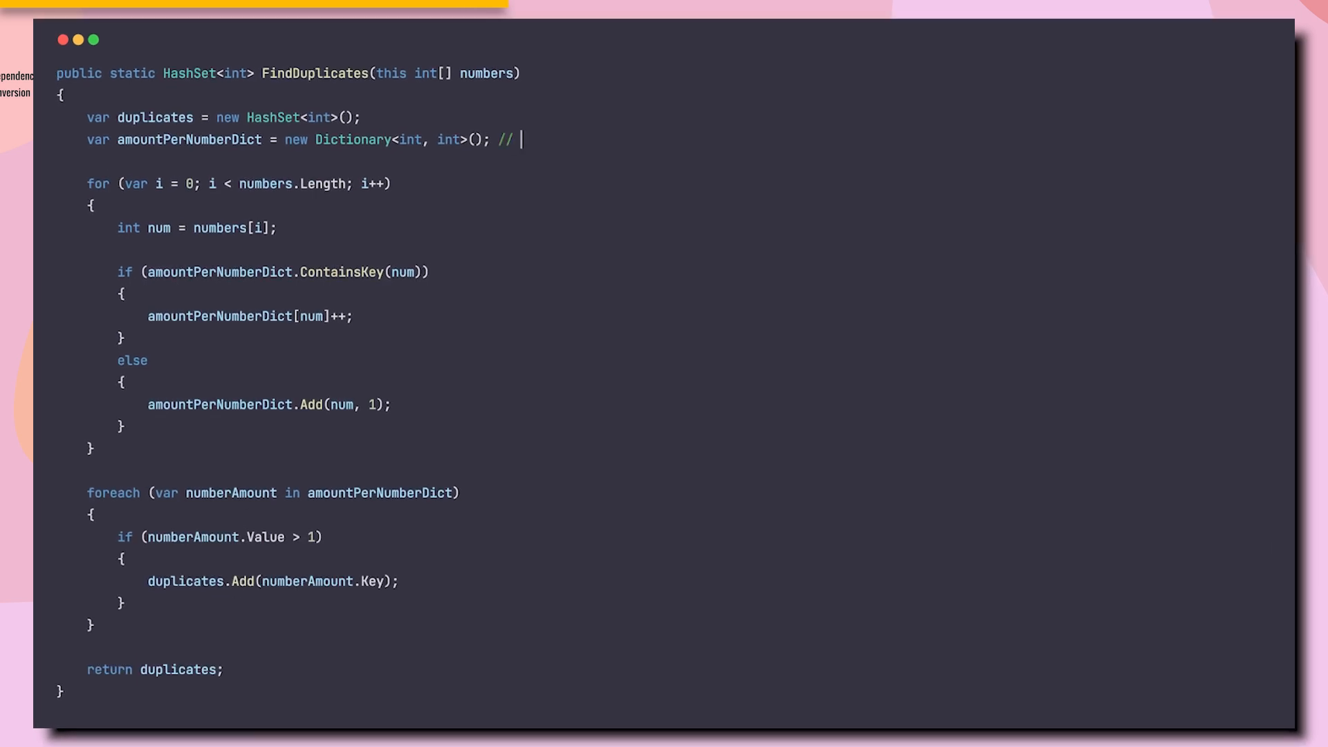
text(Memory)
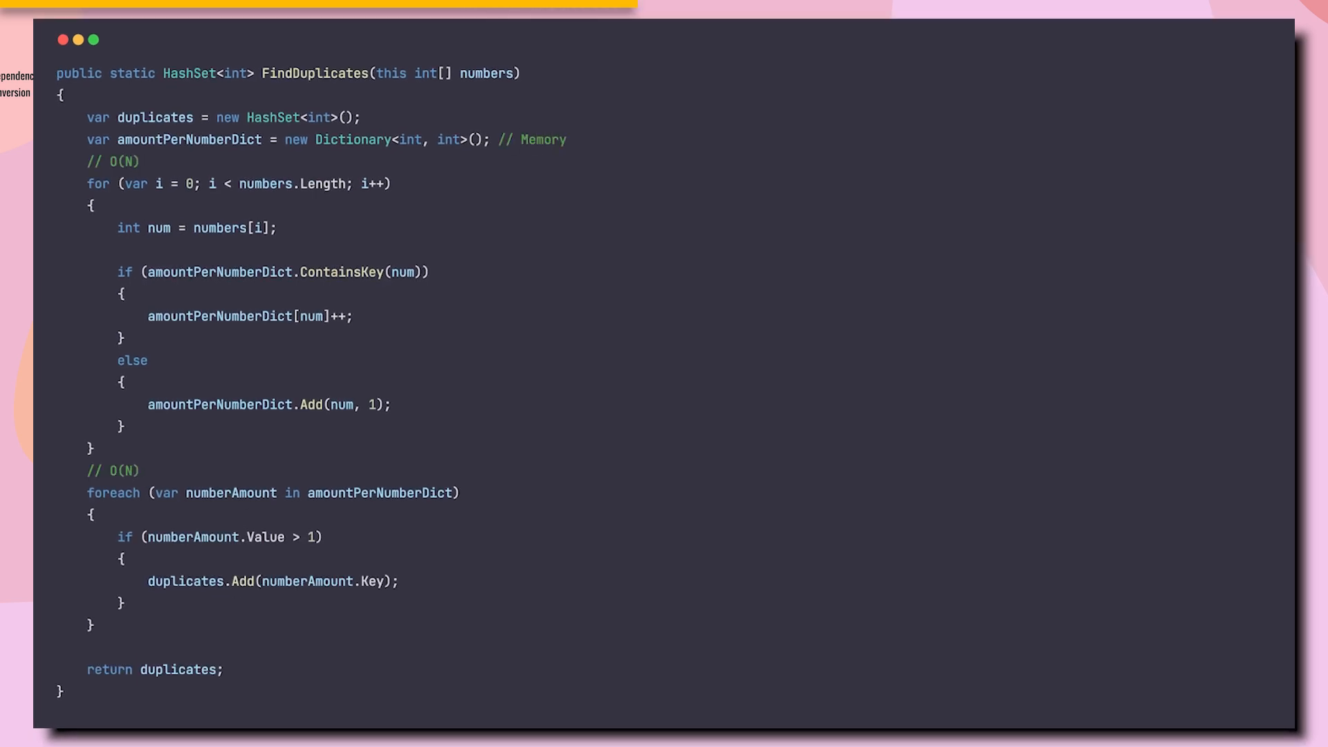